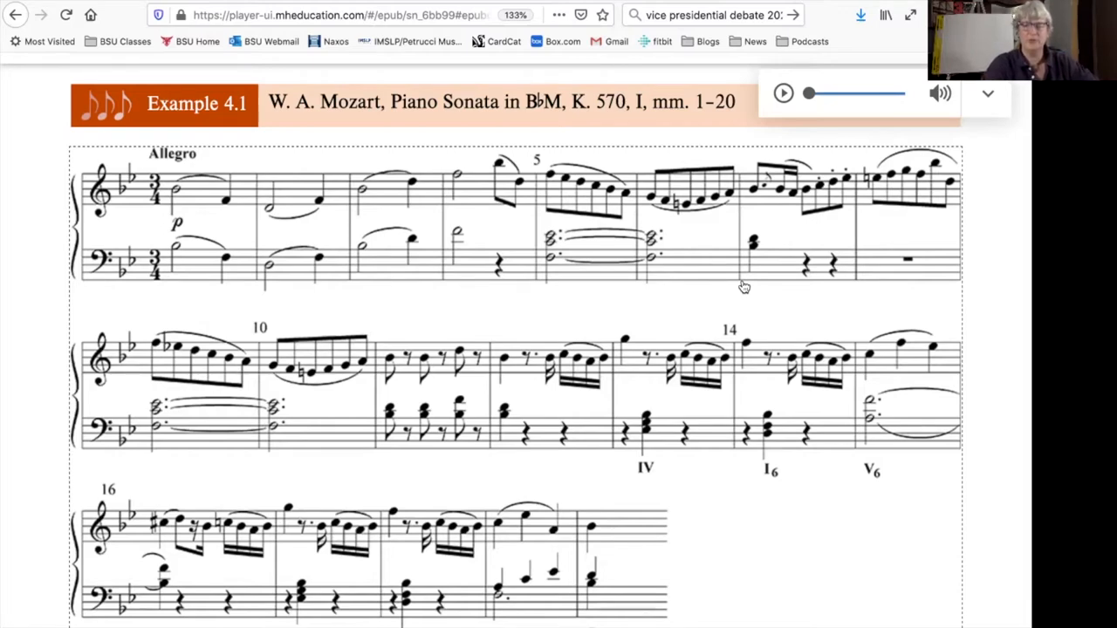
pyautogui.moveTo(894, 426)
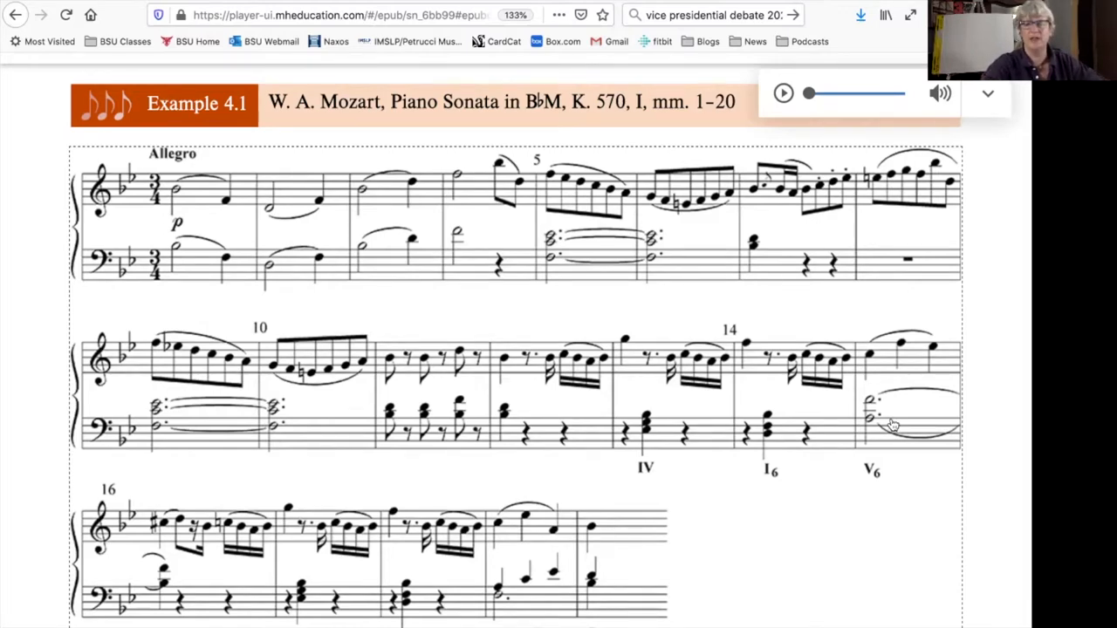
pyautogui.scroll(-3)
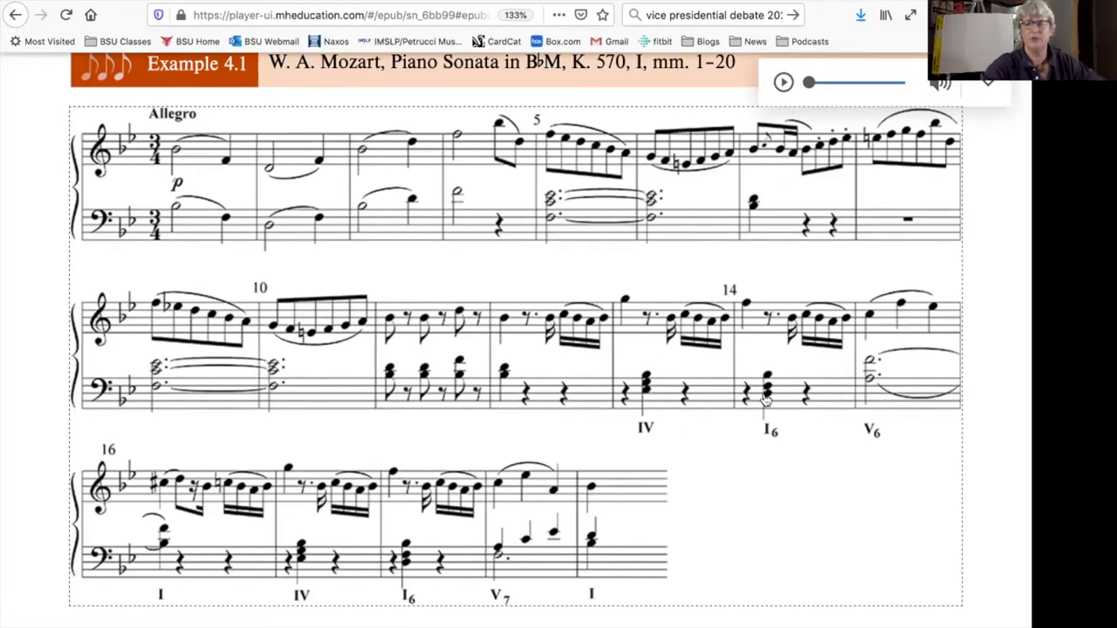
pyautogui.moveTo(645, 393)
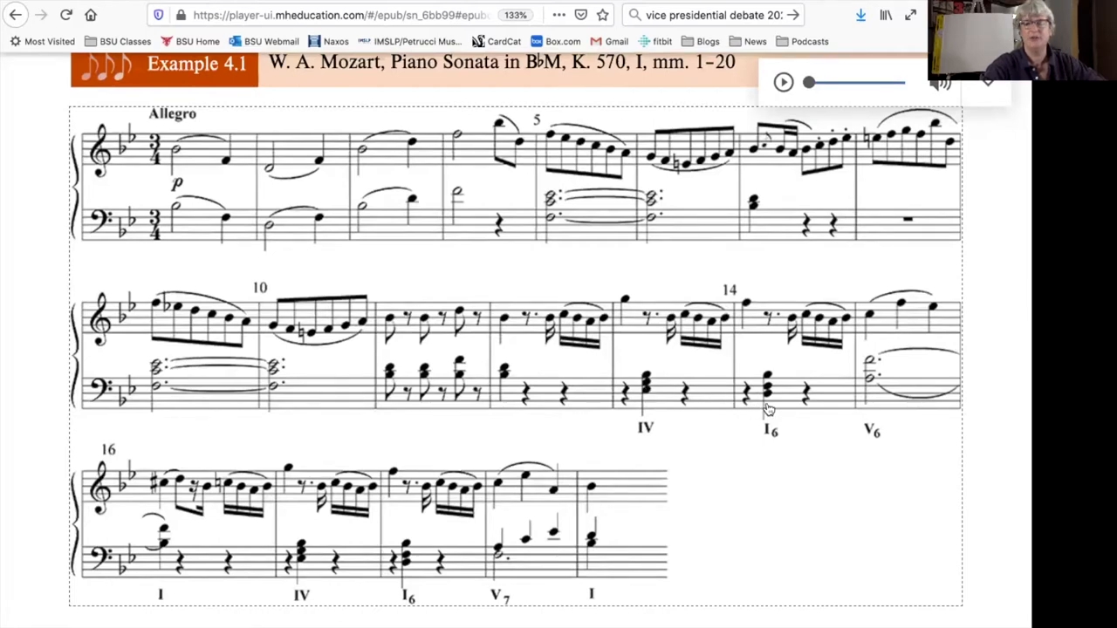
pyautogui.moveTo(643, 400)
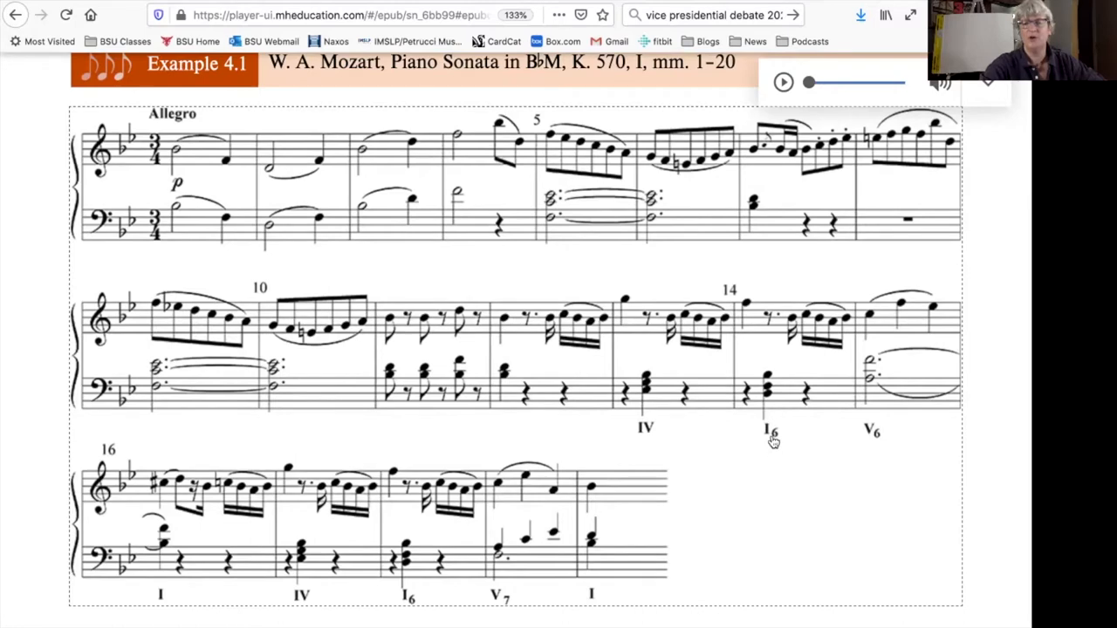
pyautogui.moveTo(768, 398)
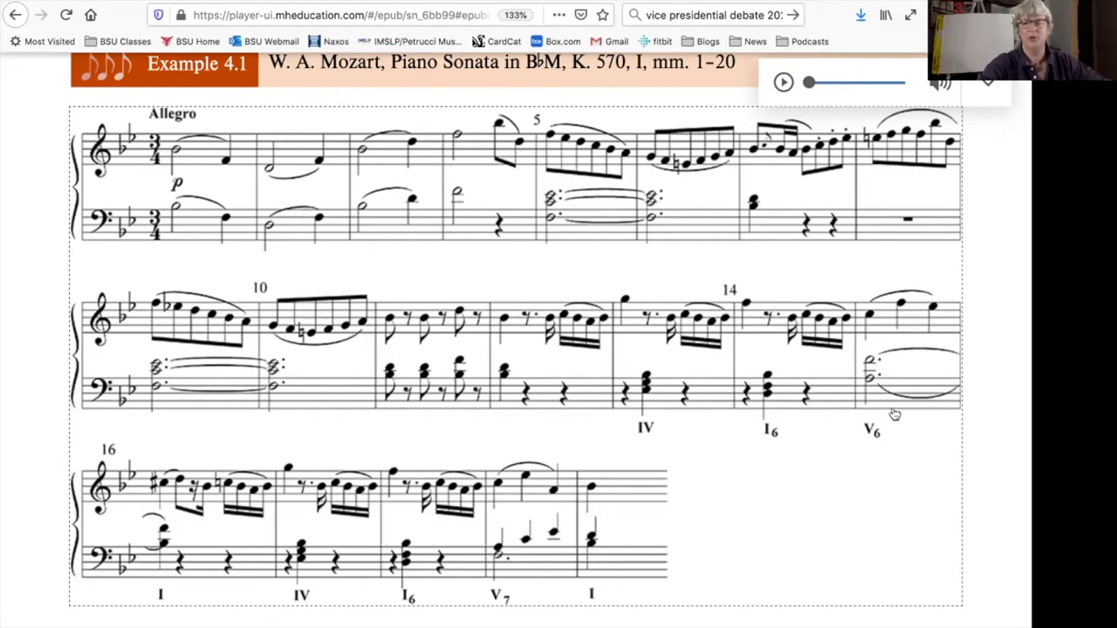
pyautogui.moveTo(864, 398)
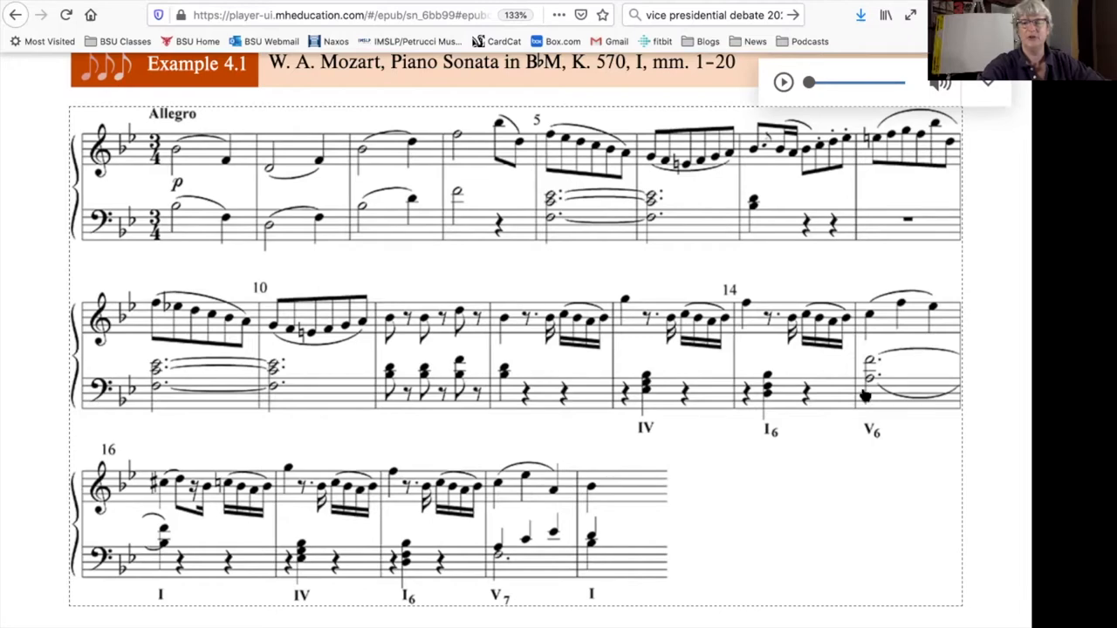
pyautogui.moveTo(161, 550)
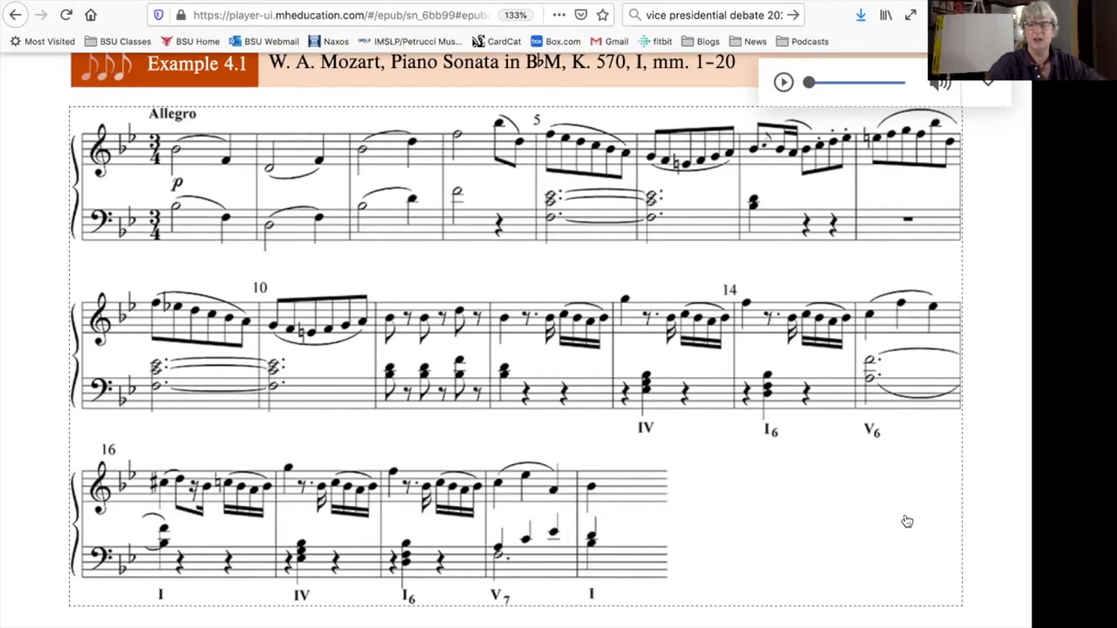
pyautogui.moveTo(871, 513)
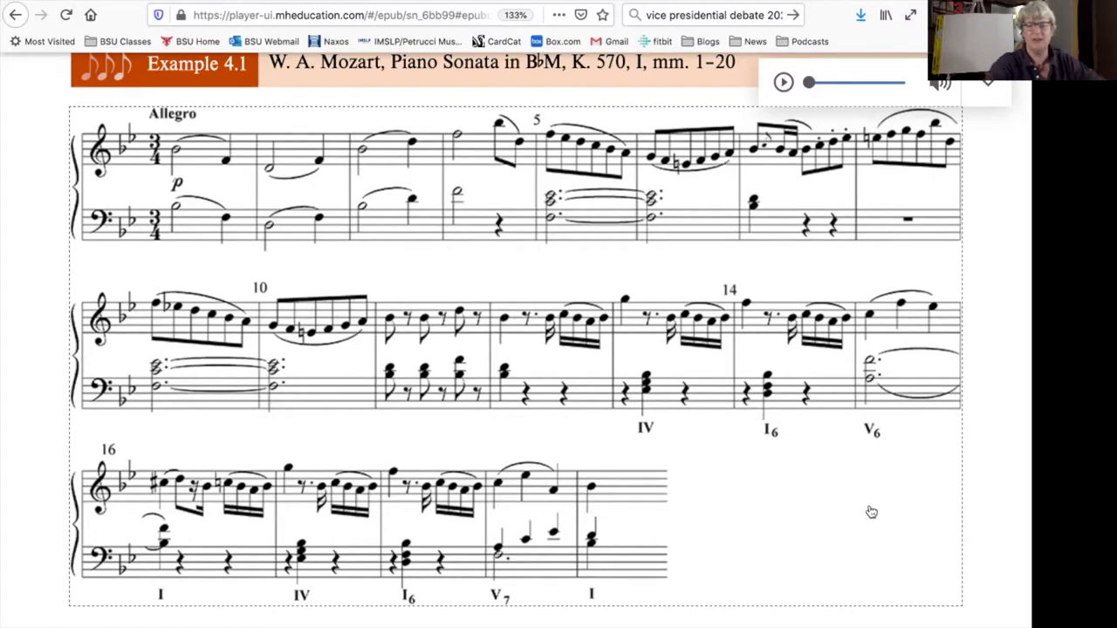
pyautogui.moveTo(304, 596)
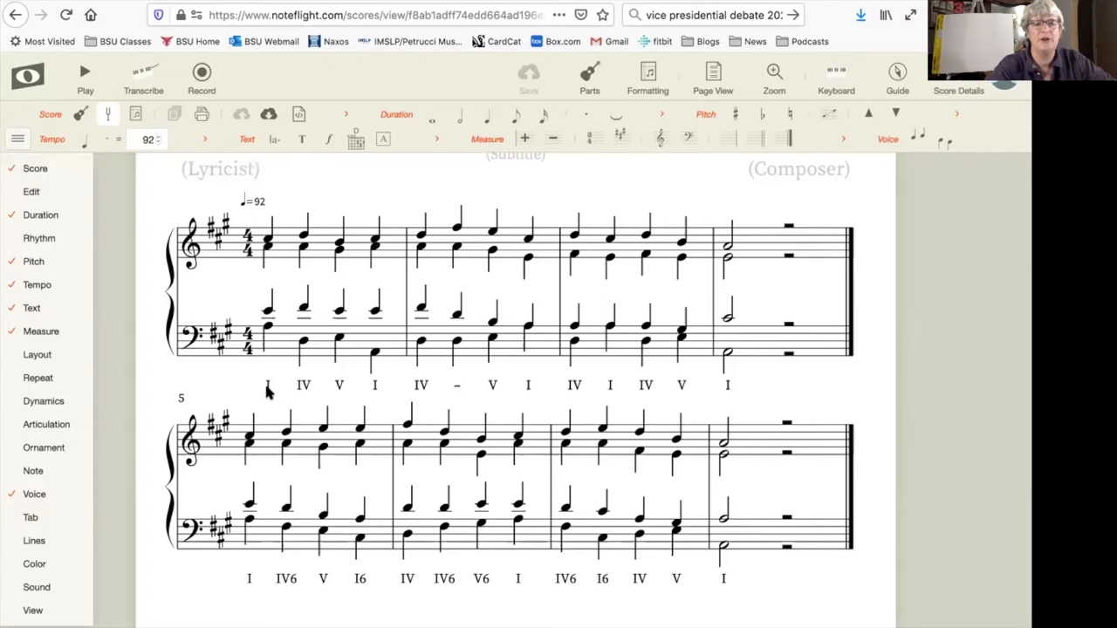
pyautogui.moveTo(301, 391)
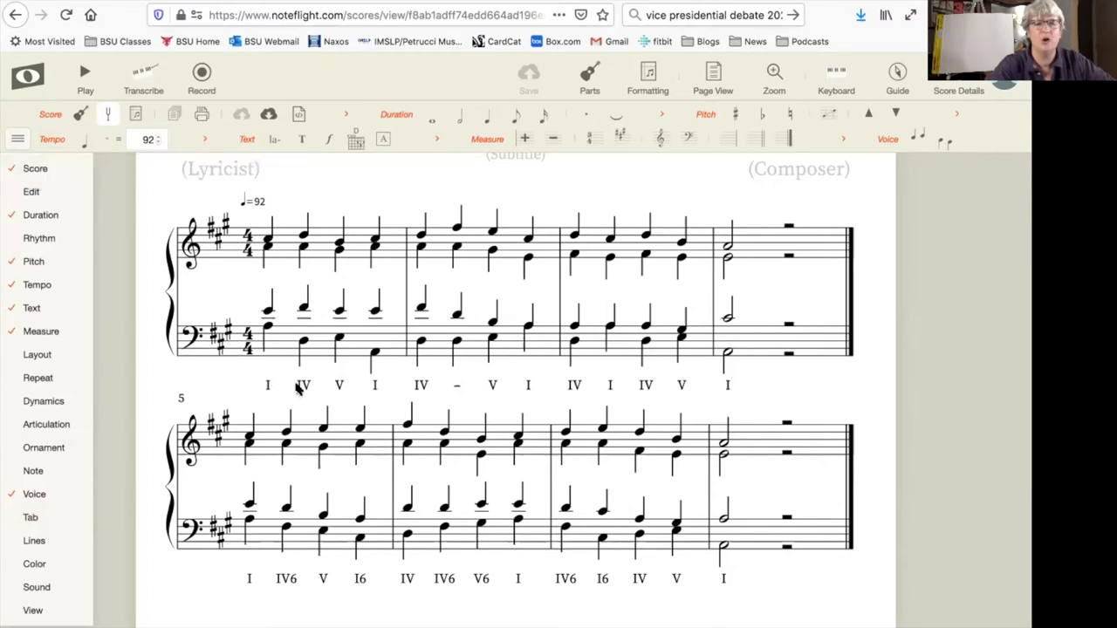
pyautogui.moveTo(384, 395)
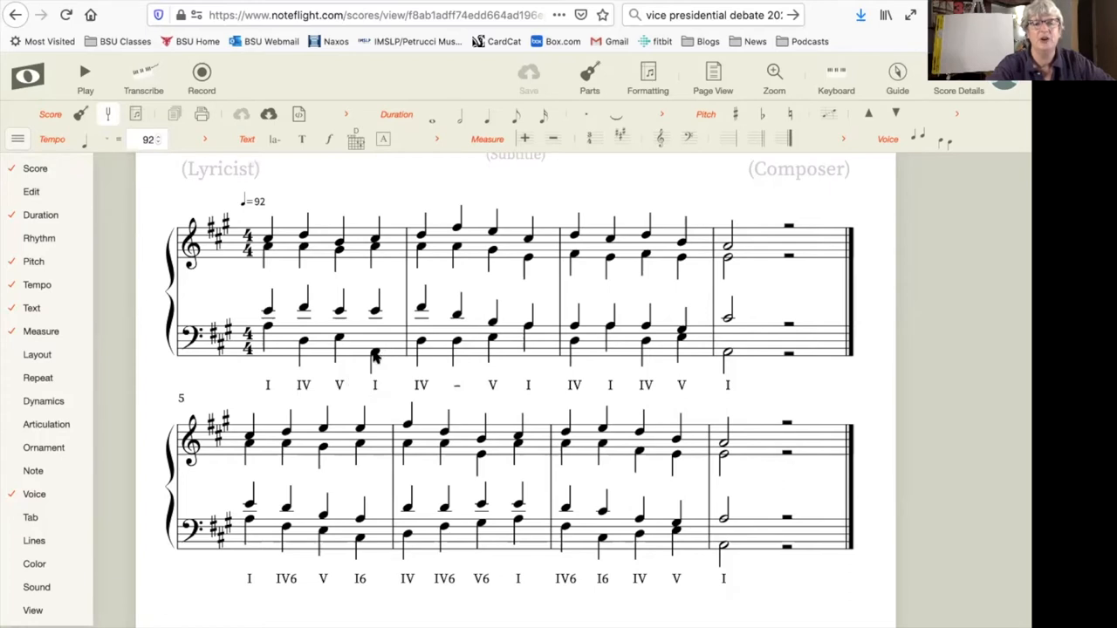
pyautogui.moveTo(422, 352)
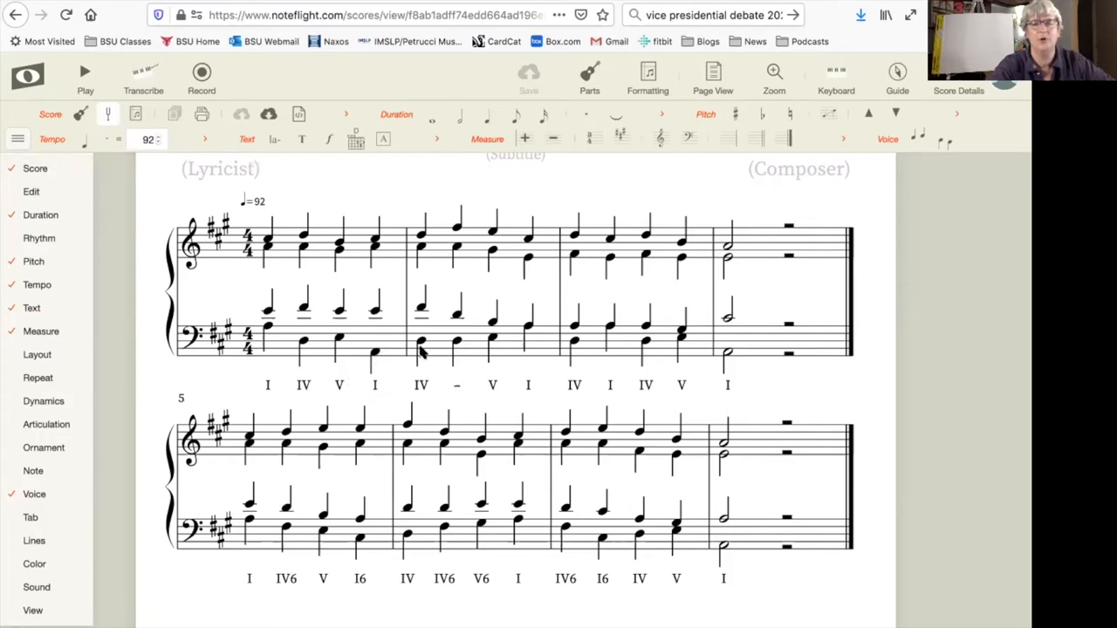
pyautogui.moveTo(248, 317)
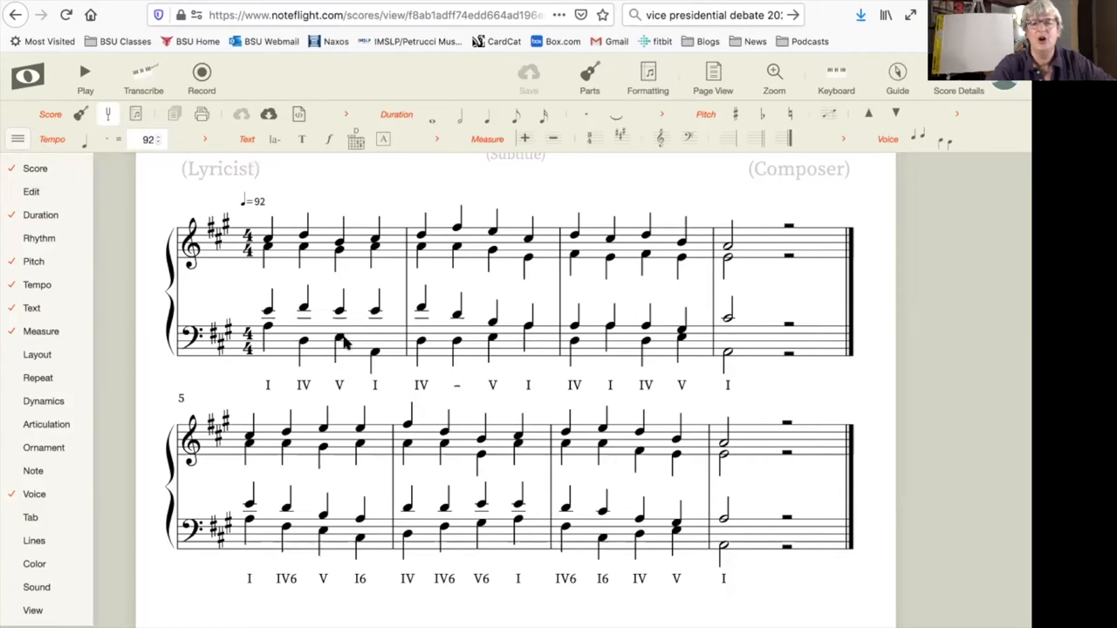
pyautogui.moveTo(398, 340)
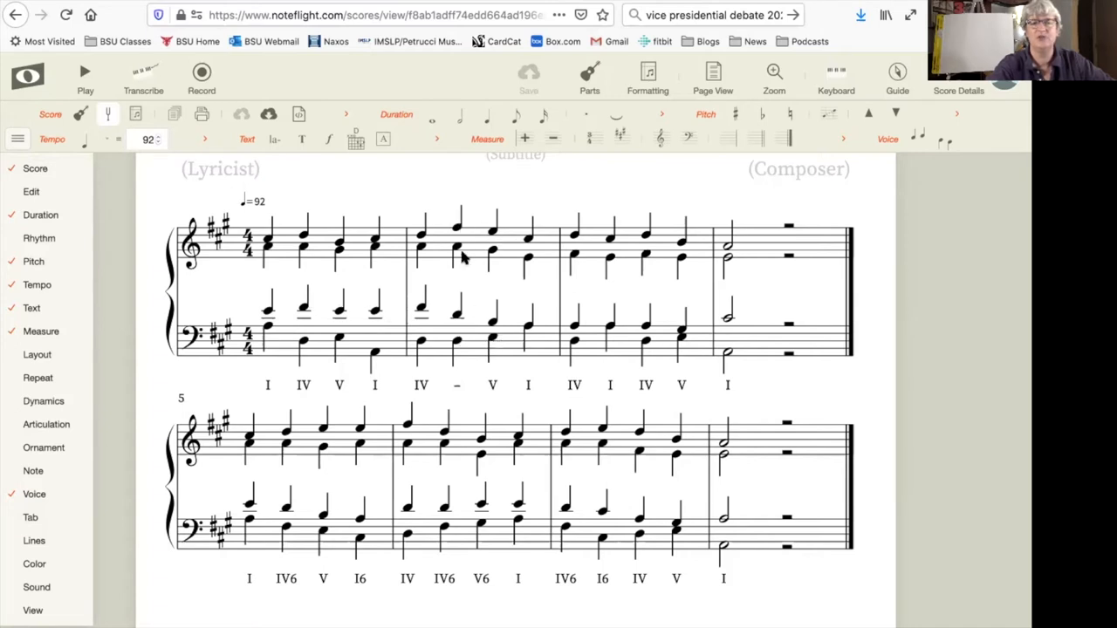
pyautogui.moveTo(463, 230)
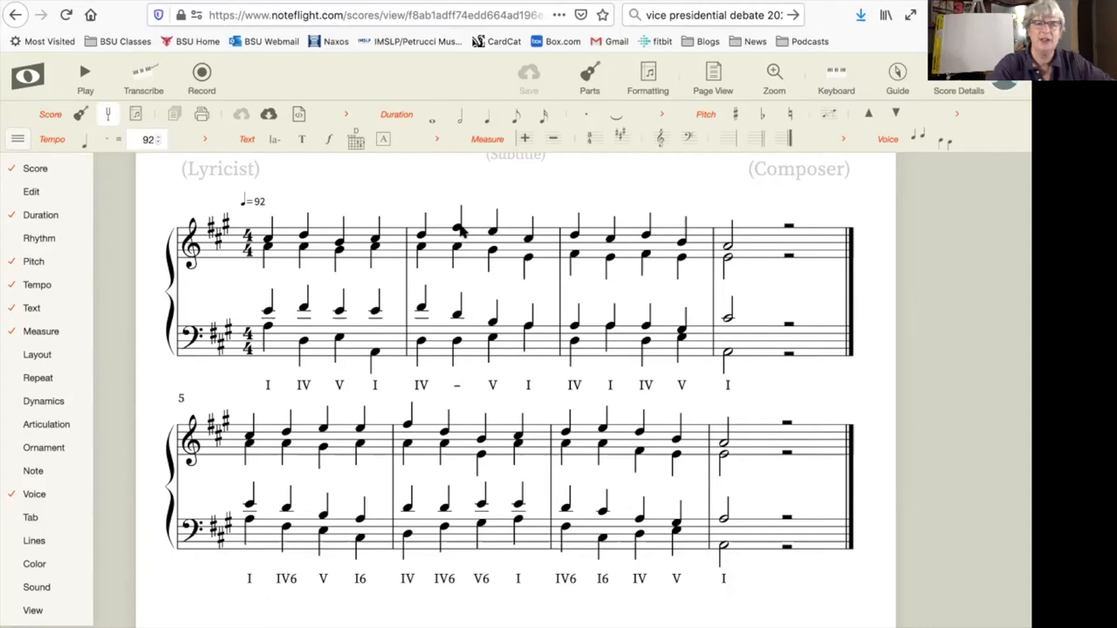
pyautogui.moveTo(644, 276)
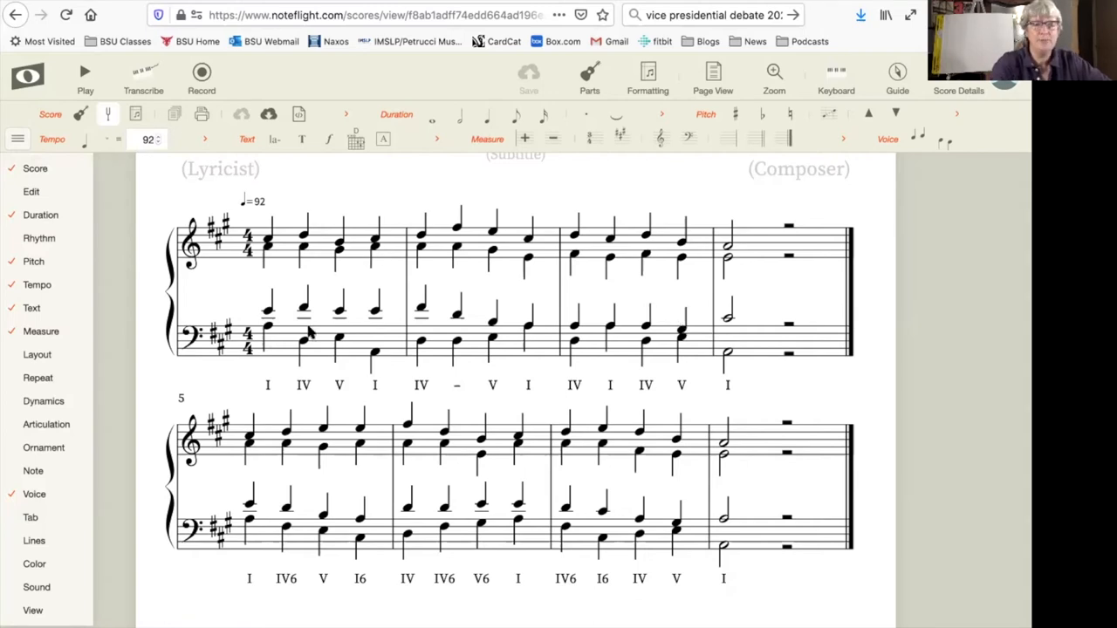
pyautogui.moveTo(436, 349)
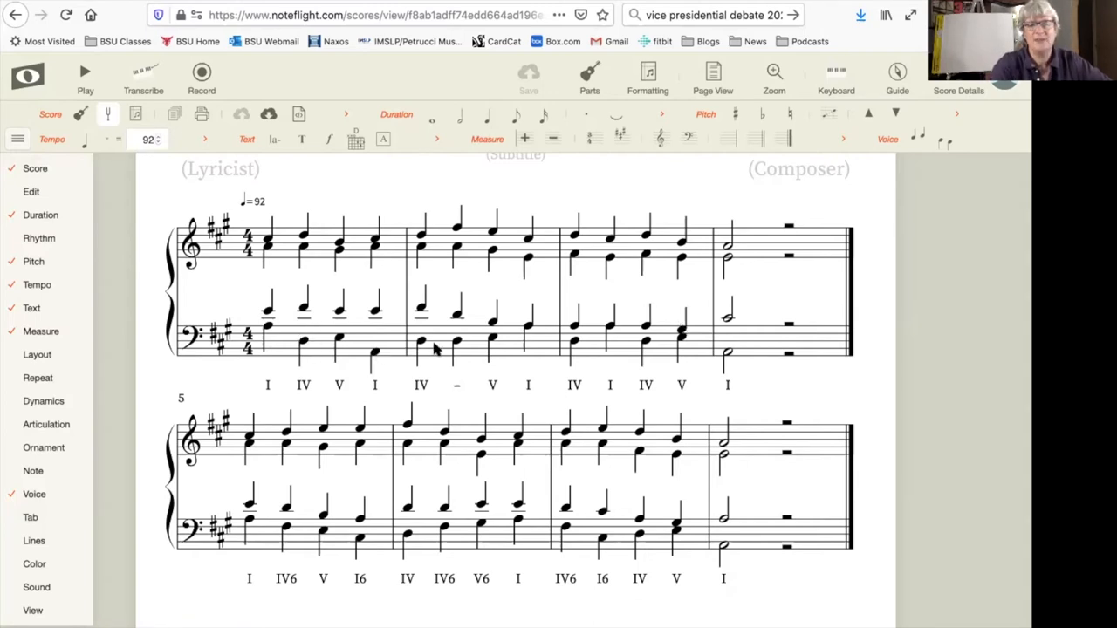
pyautogui.moveTo(572, 353)
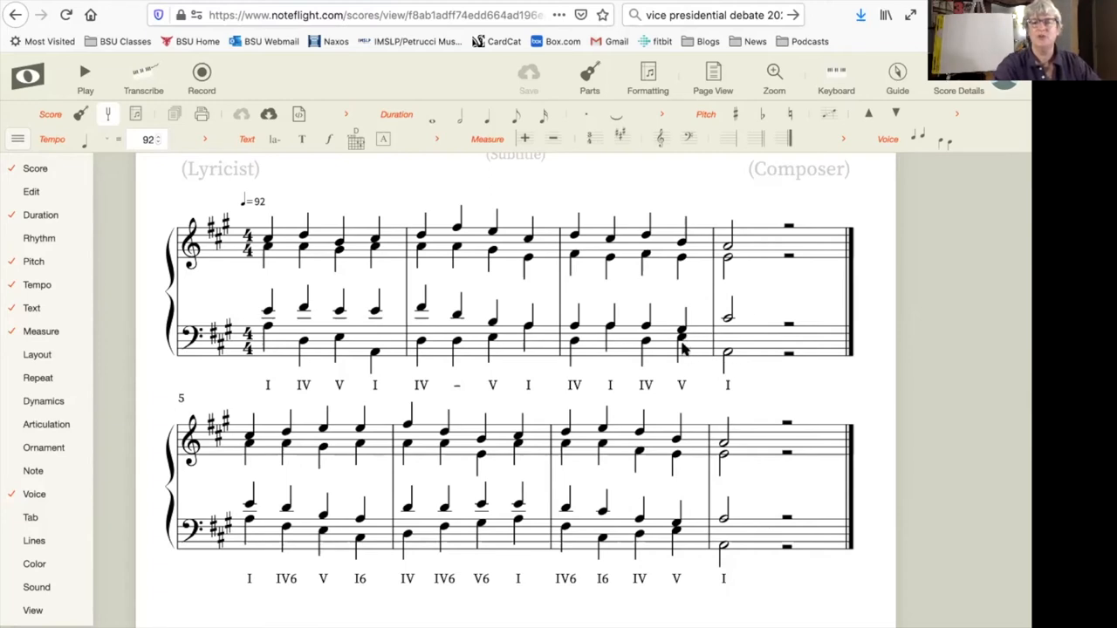
pyautogui.moveTo(503, 347)
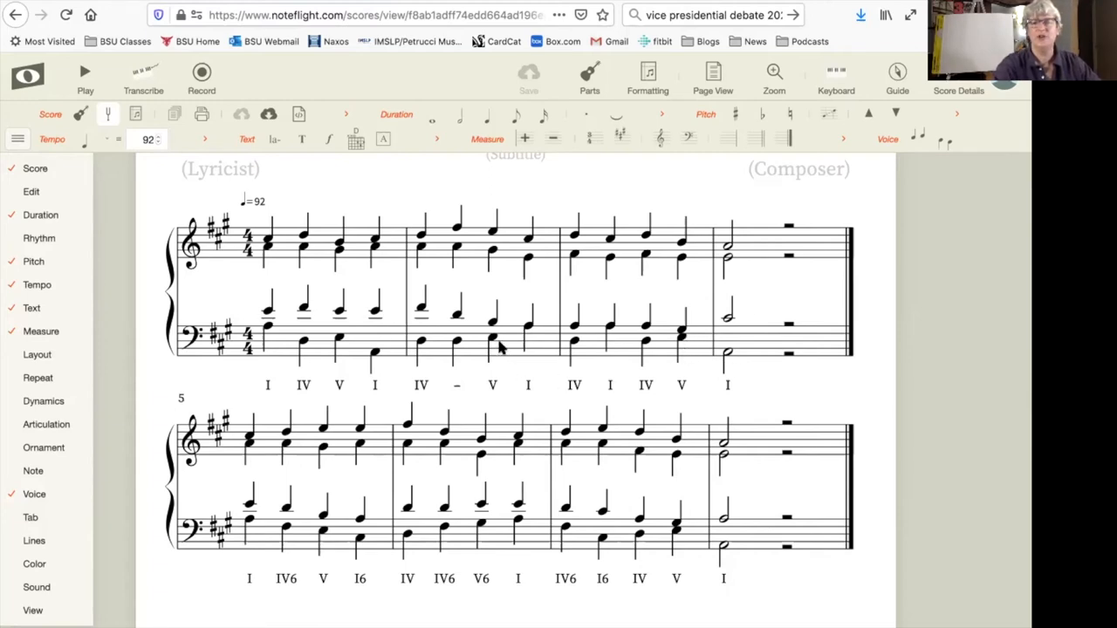
pyautogui.moveTo(356, 363)
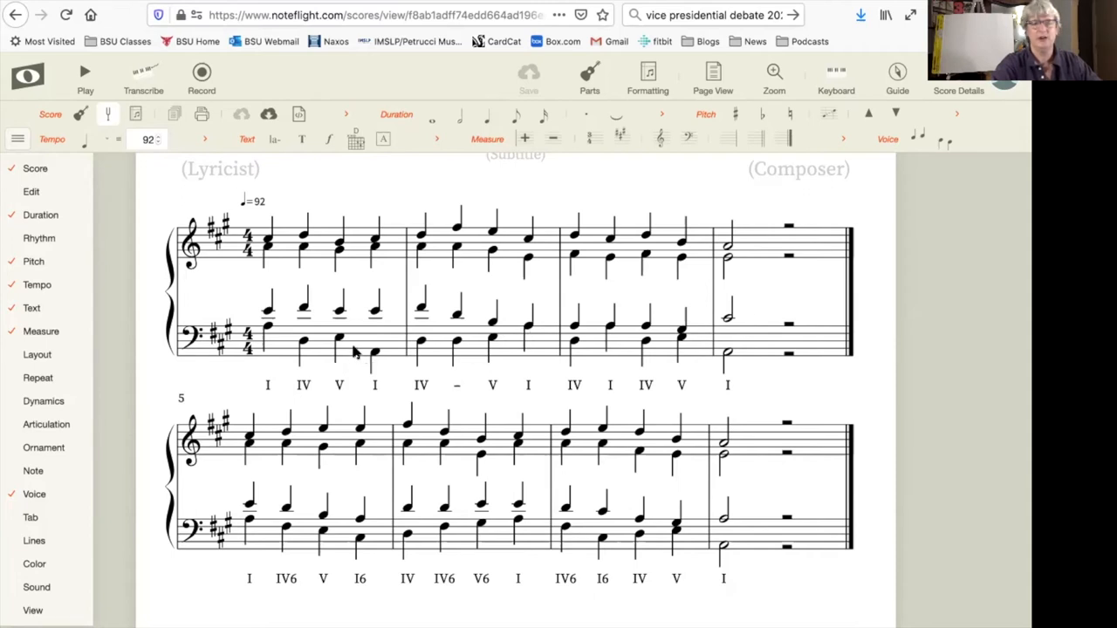
pyautogui.moveTo(454, 357)
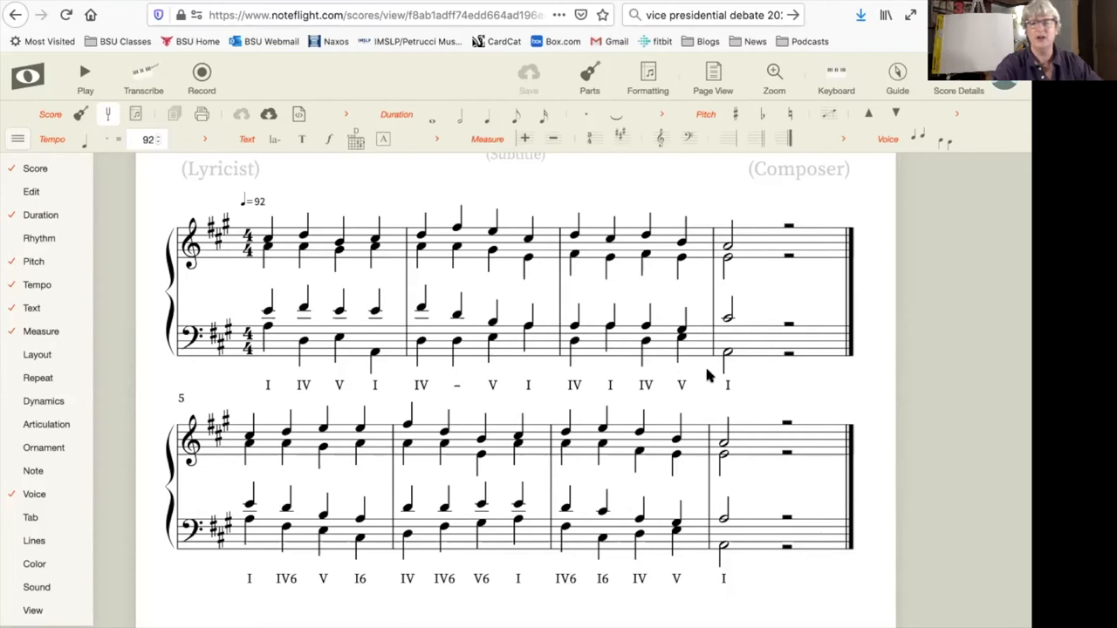
pyautogui.moveTo(724, 352)
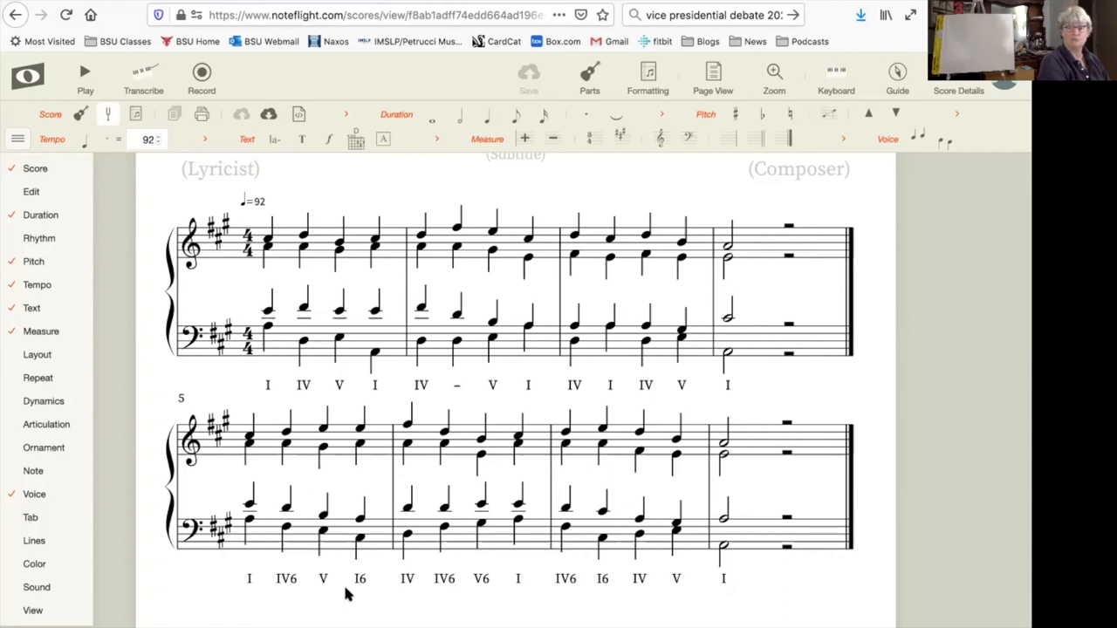
pyautogui.moveTo(758, 548)
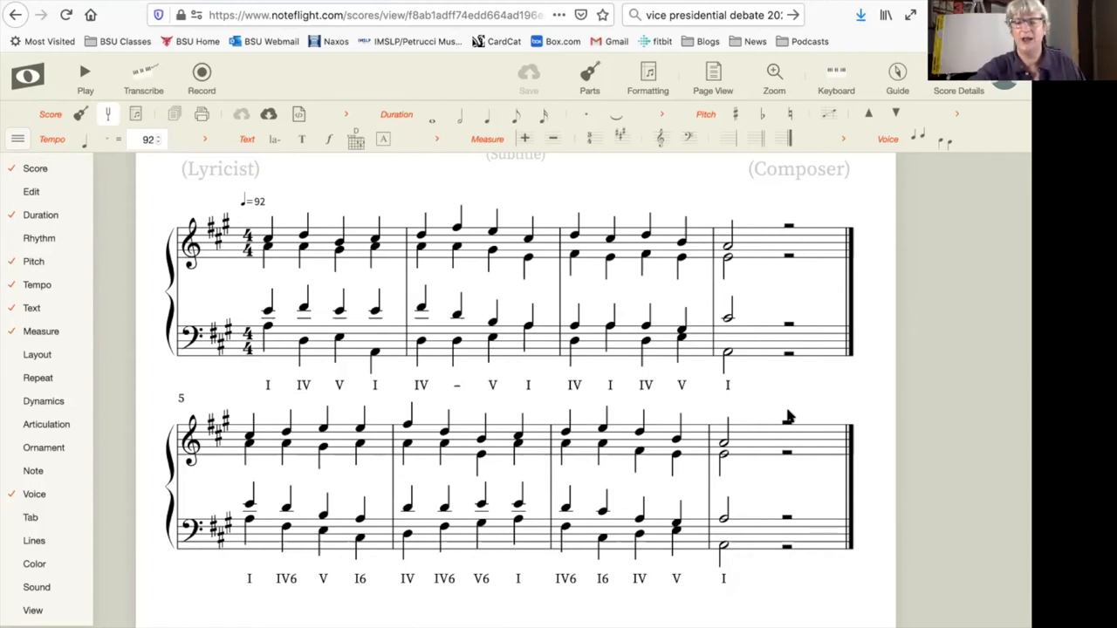
pyautogui.moveTo(714, 555)
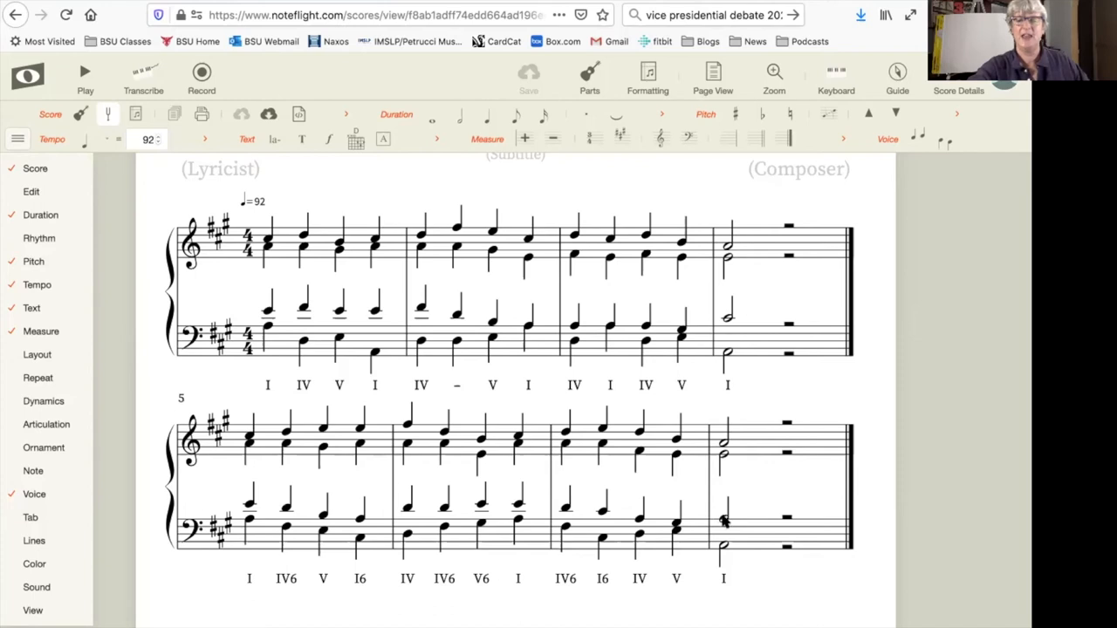
pyautogui.moveTo(695, 532)
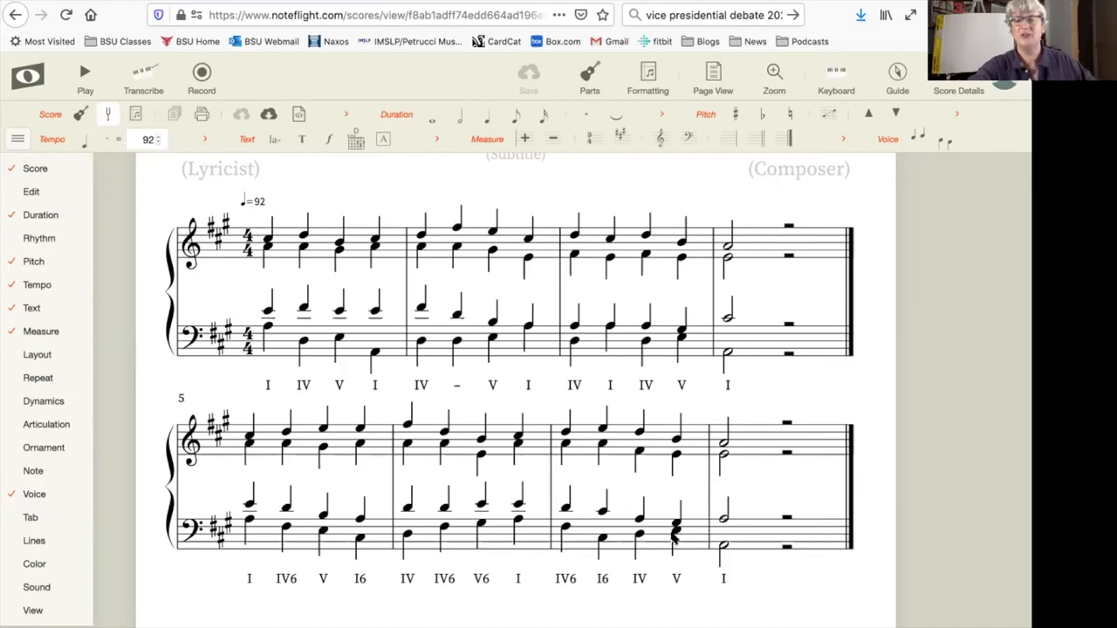
pyautogui.moveTo(677, 361)
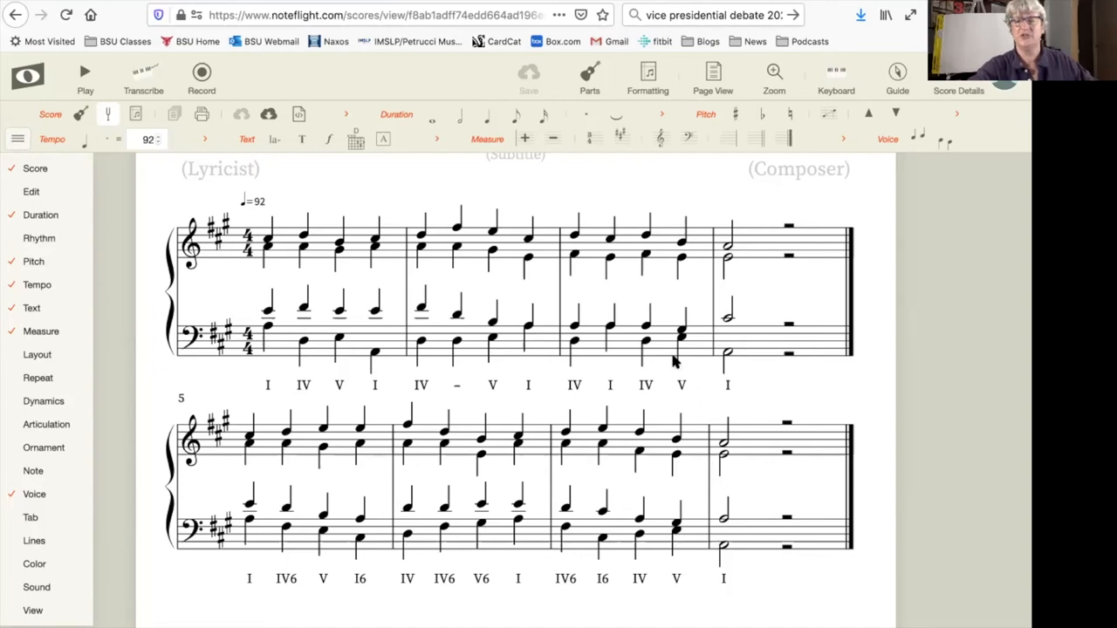
pyautogui.moveTo(726, 369)
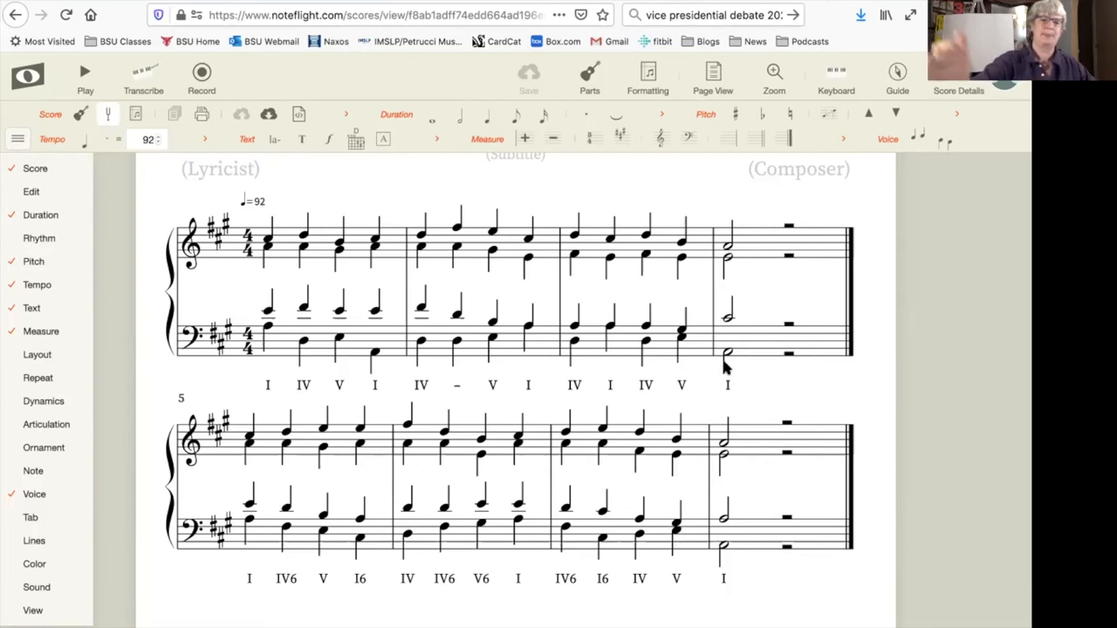
pyautogui.moveTo(487, 480)
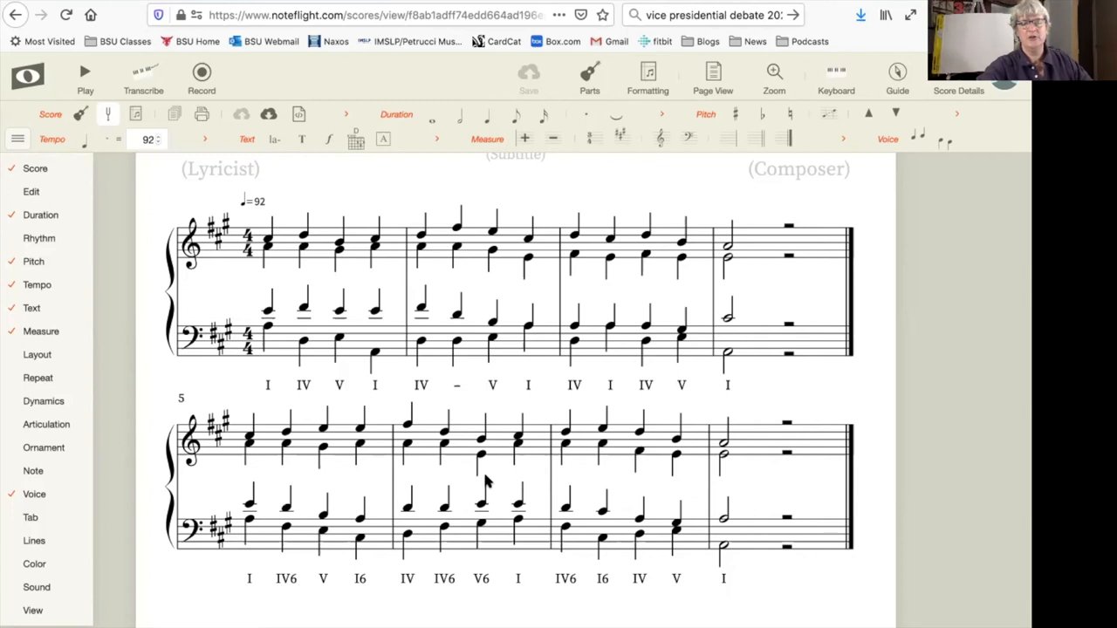
pyautogui.moveTo(757, 465)
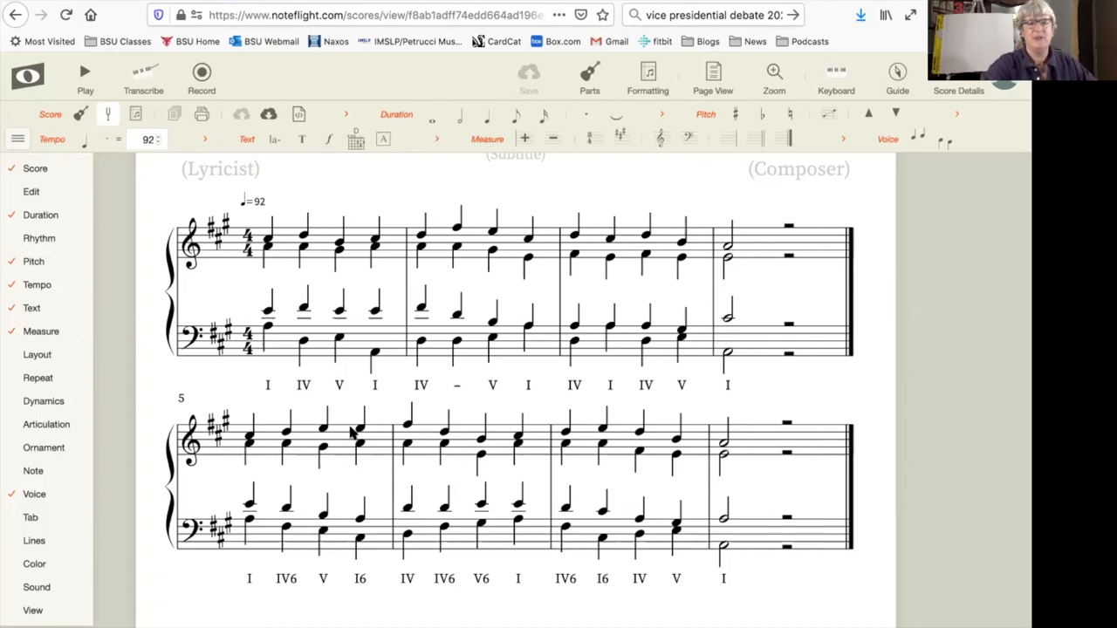
pyautogui.moveTo(310, 391)
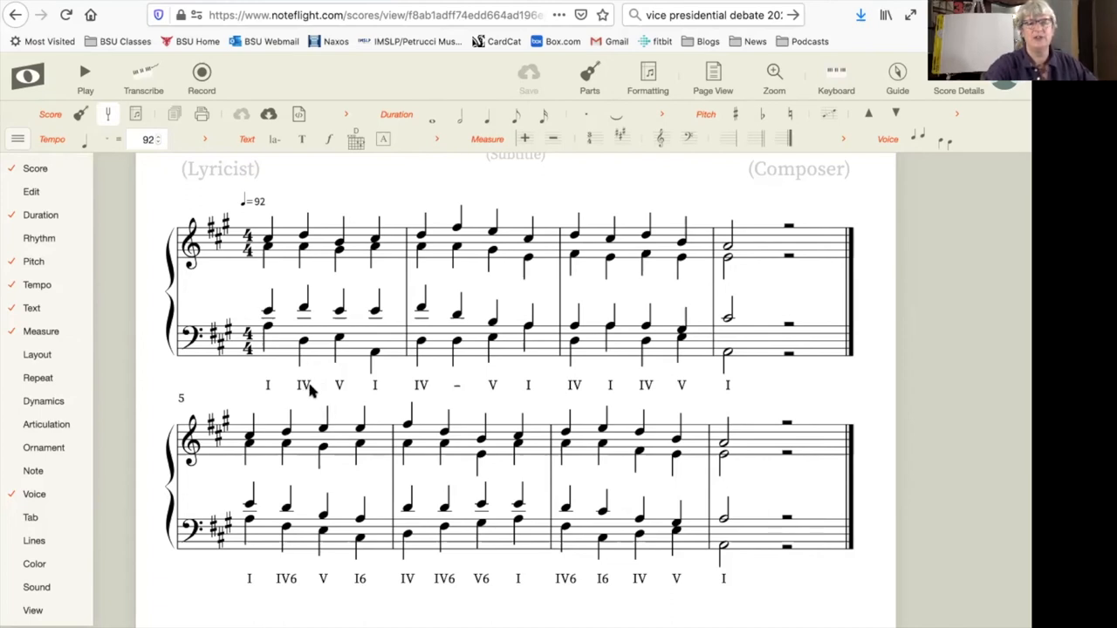
pyautogui.moveTo(342, 388)
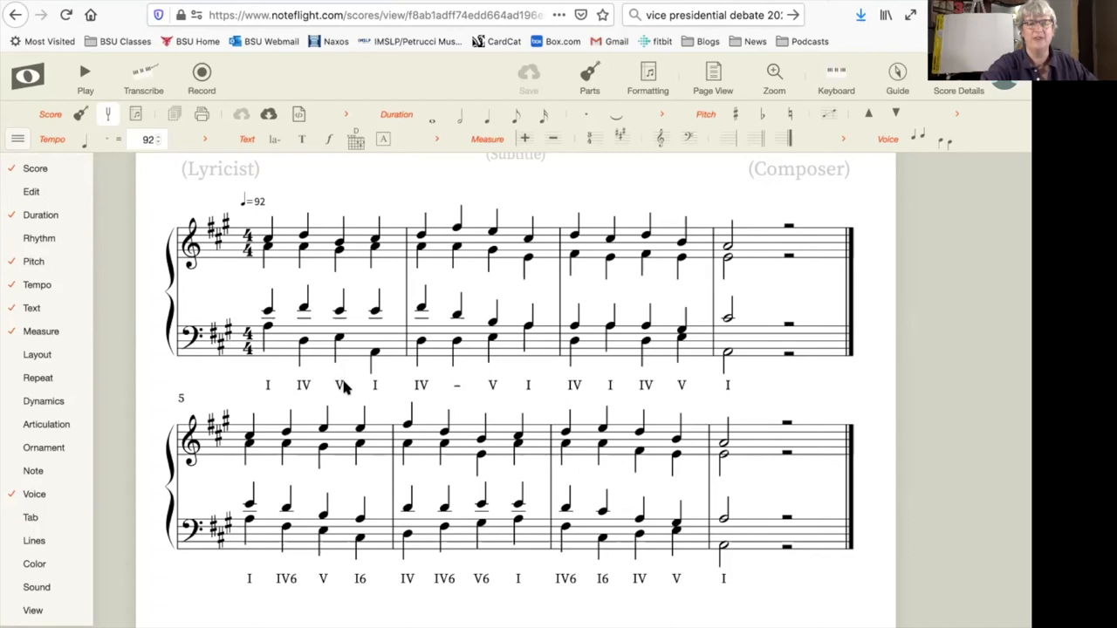
pyautogui.moveTo(290, 548)
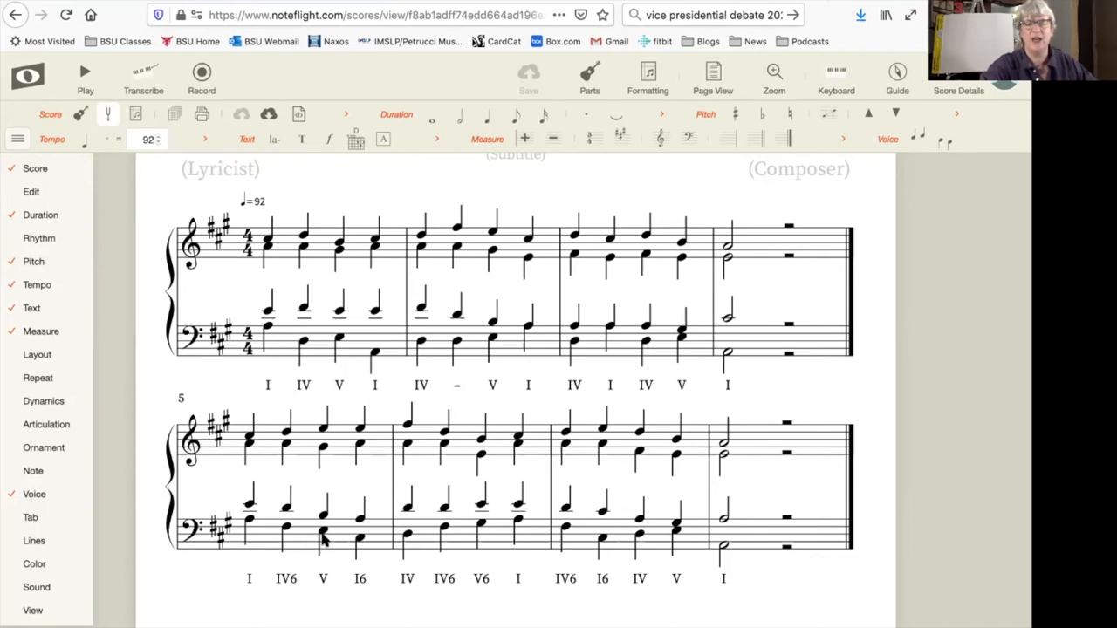
pyautogui.moveTo(428, 548)
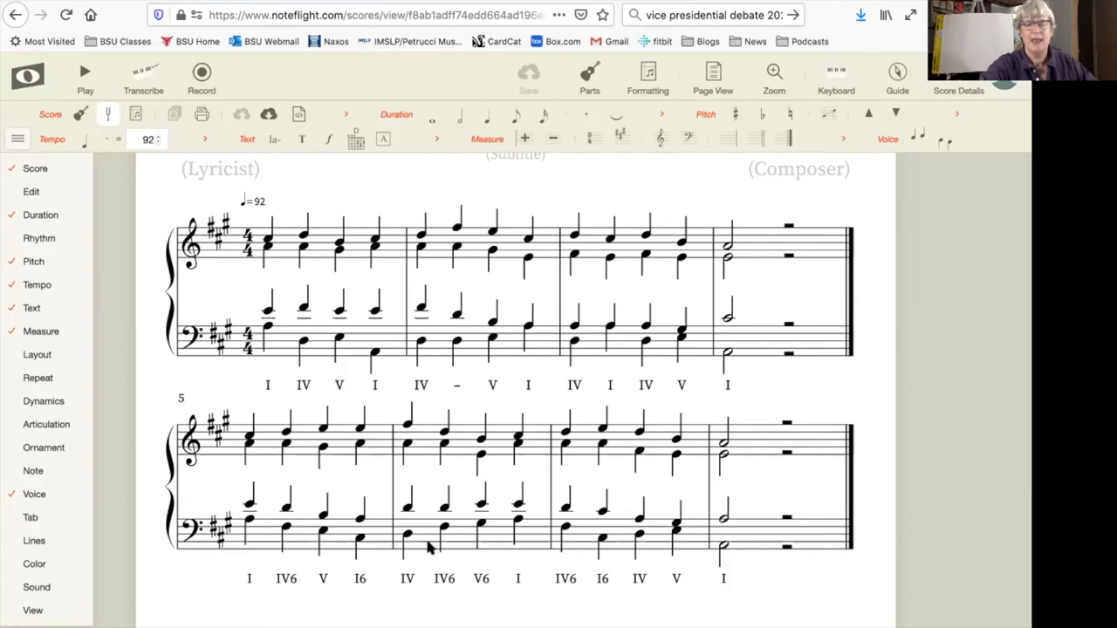
pyautogui.moveTo(489, 532)
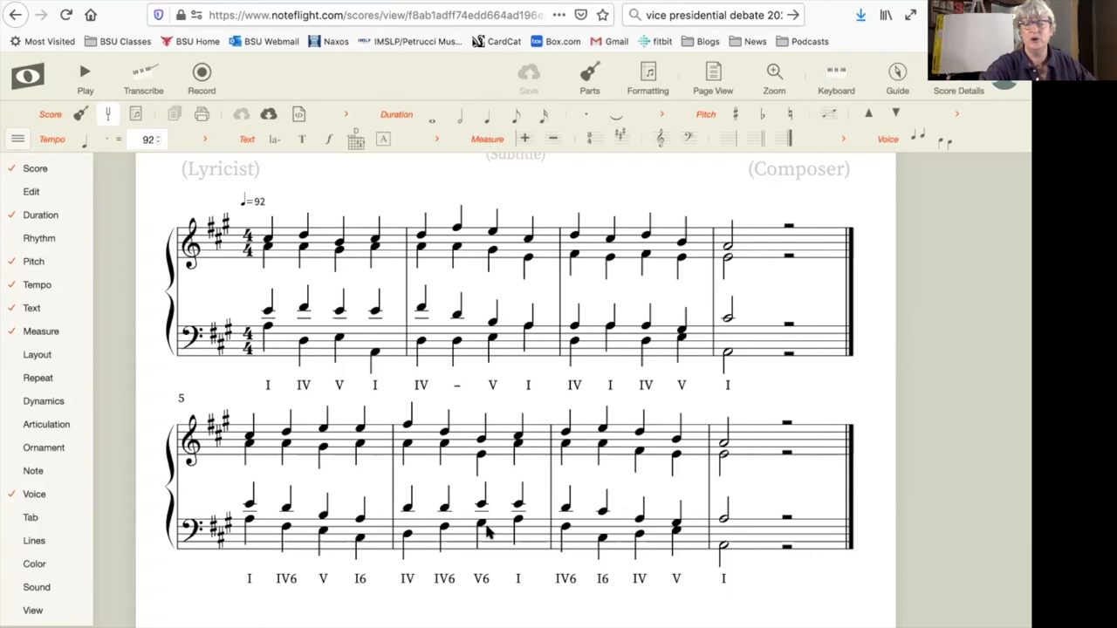
pyautogui.moveTo(645, 544)
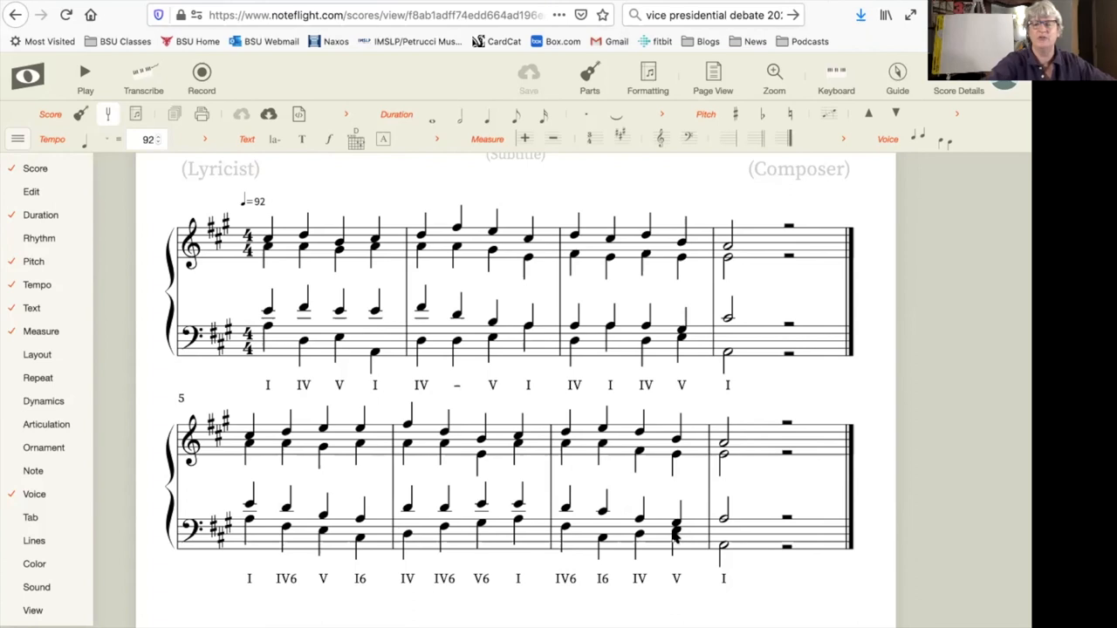
pyautogui.moveTo(637, 548)
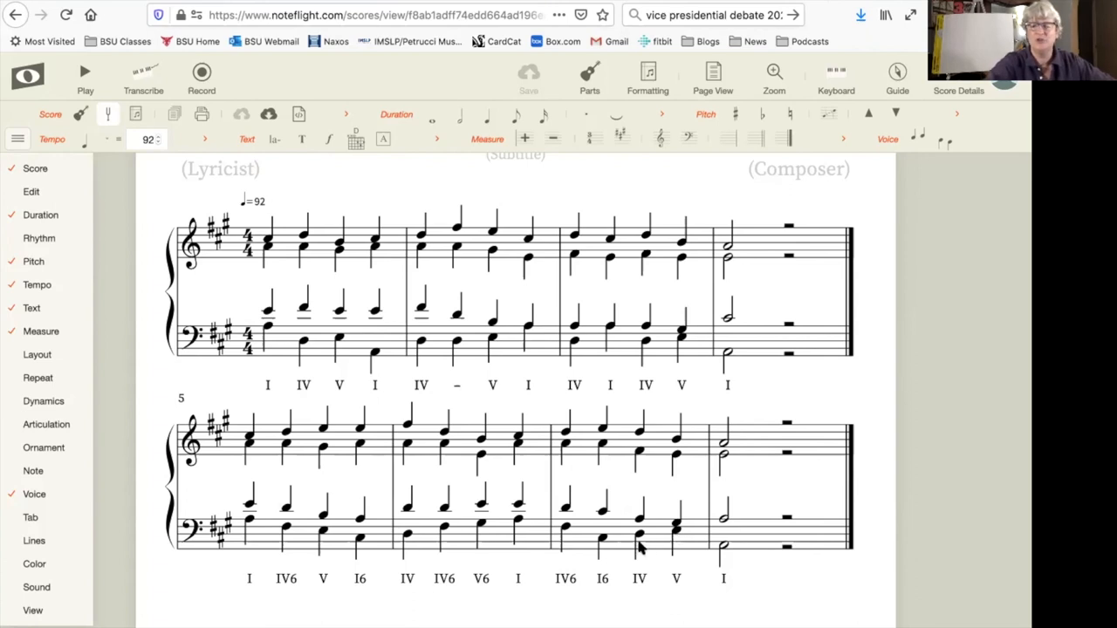
pyautogui.moveTo(677, 541)
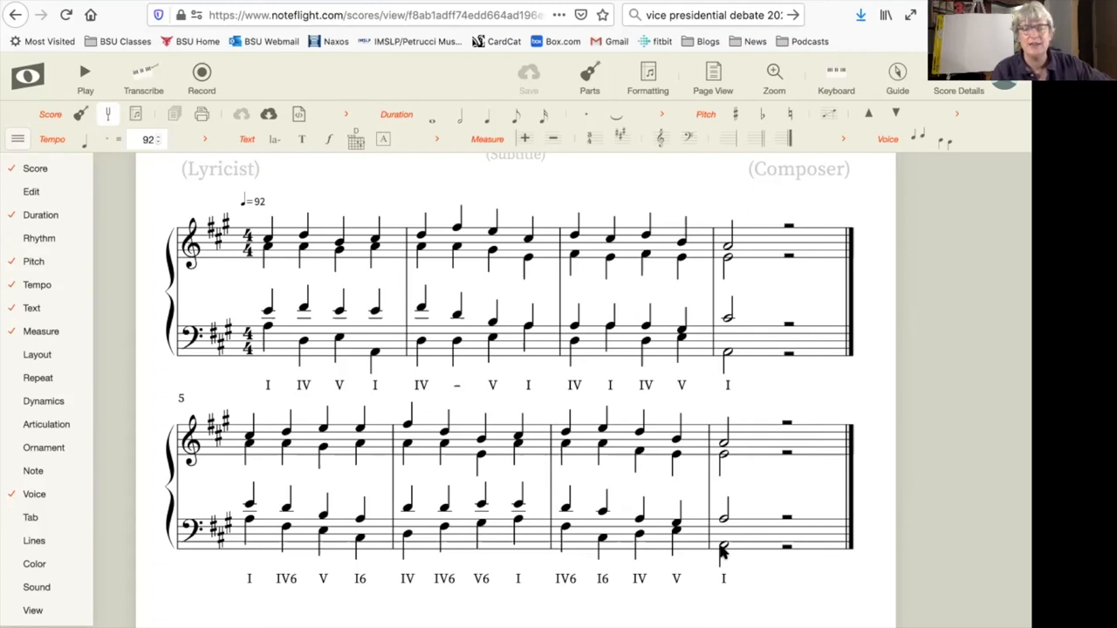
pyautogui.moveTo(719, 553)
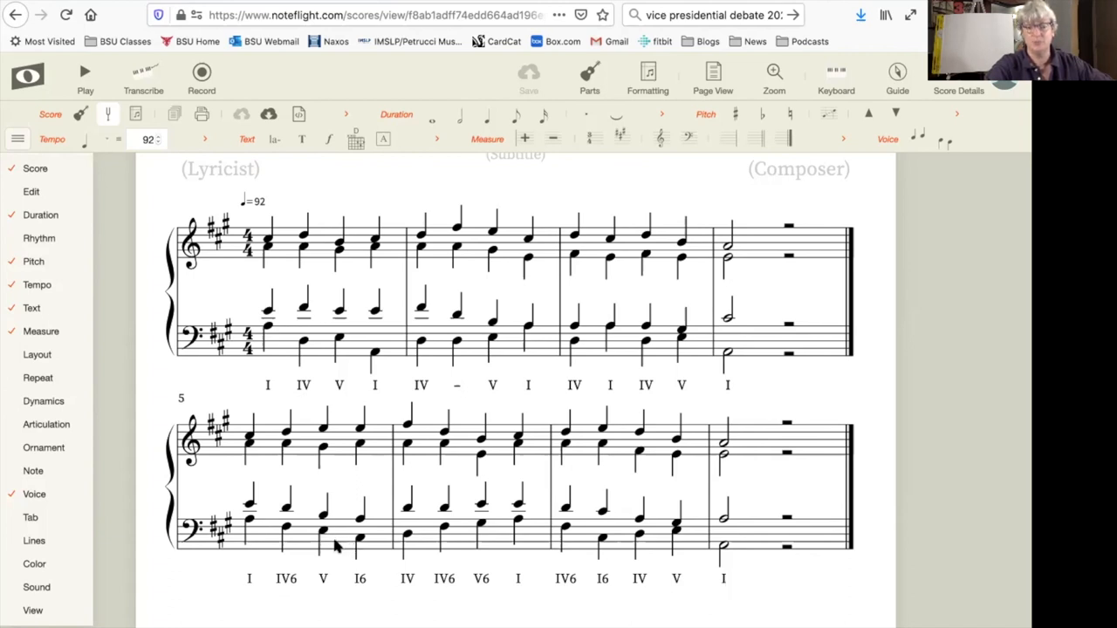
pyautogui.moveTo(325, 538)
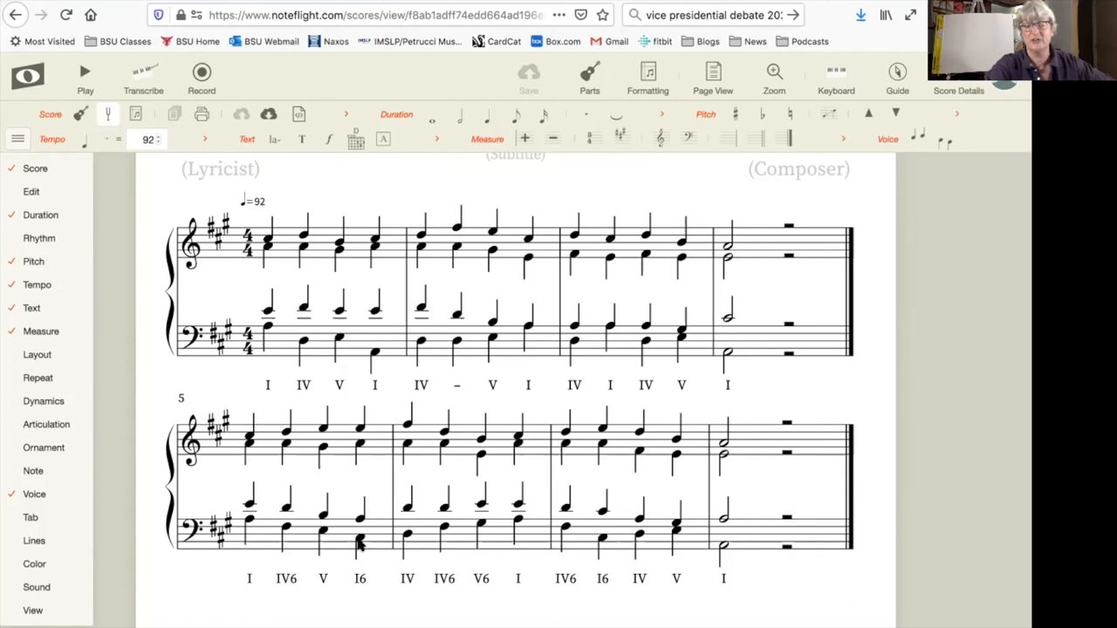
pyautogui.moveTo(515, 527)
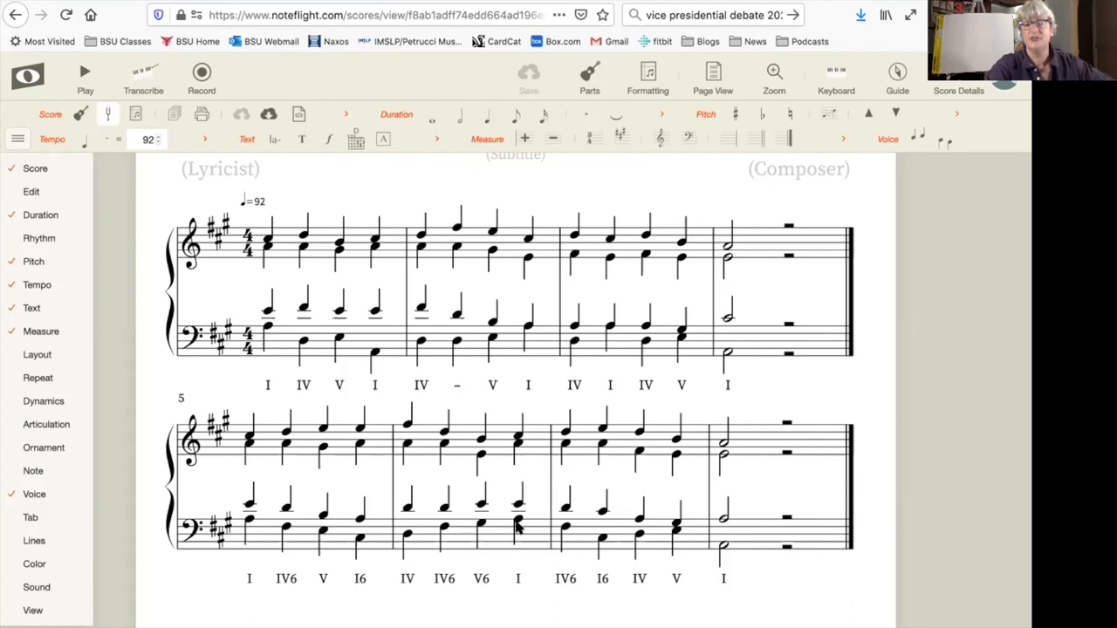